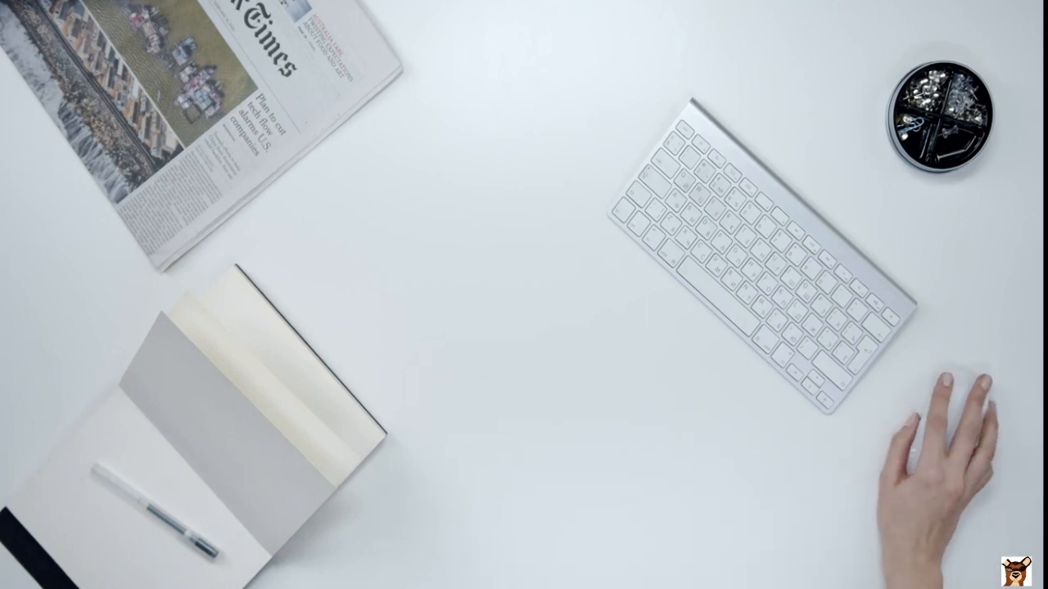
{"action": "mouse_move", "coordinate": [925, 442]}
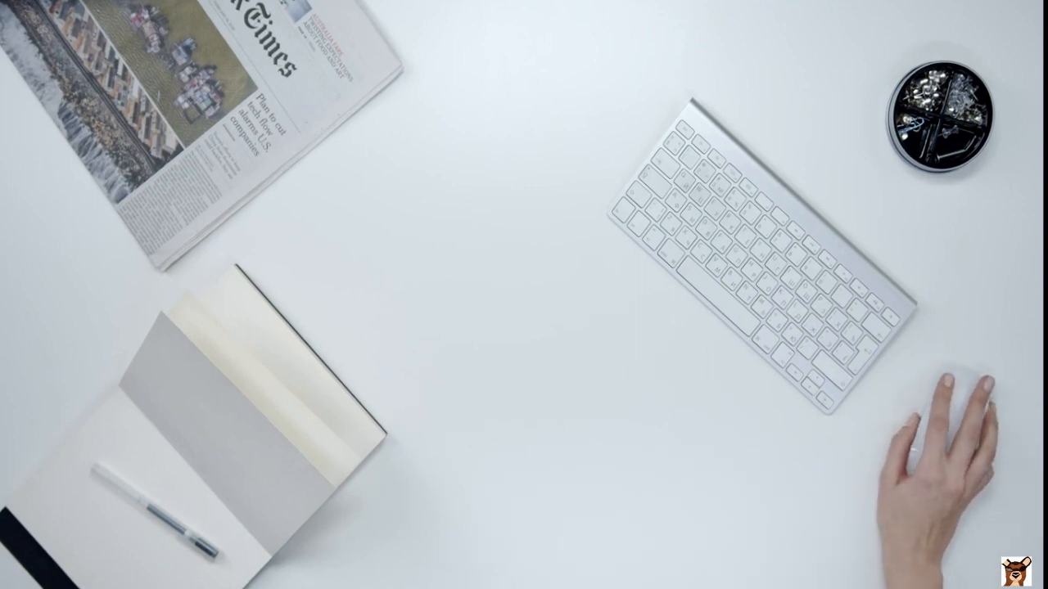
{"action": "mouse_move", "coordinate": [941, 434]}
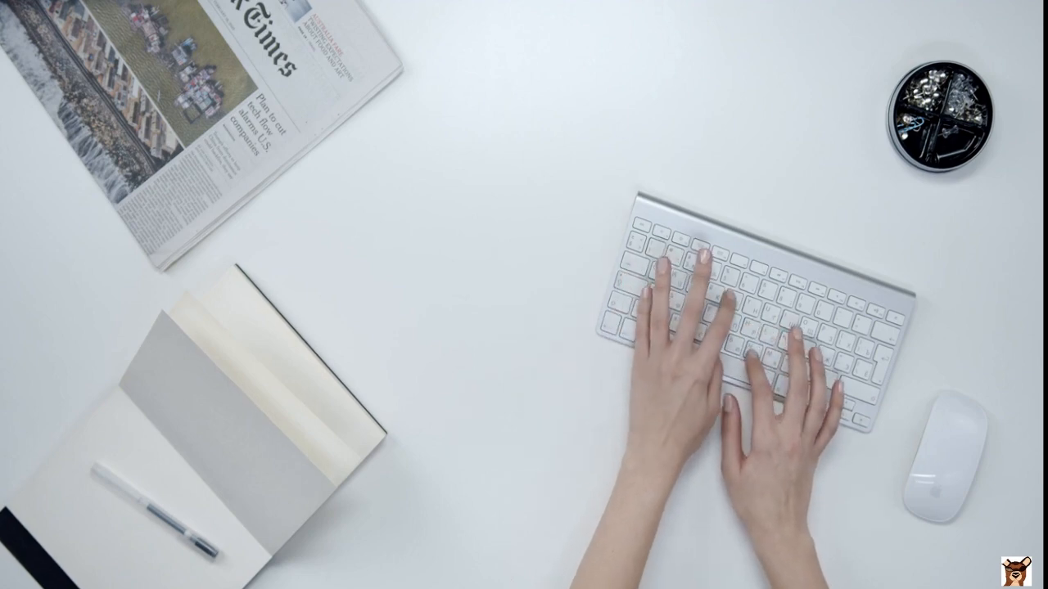
{"action": "type", "text": "typing"}
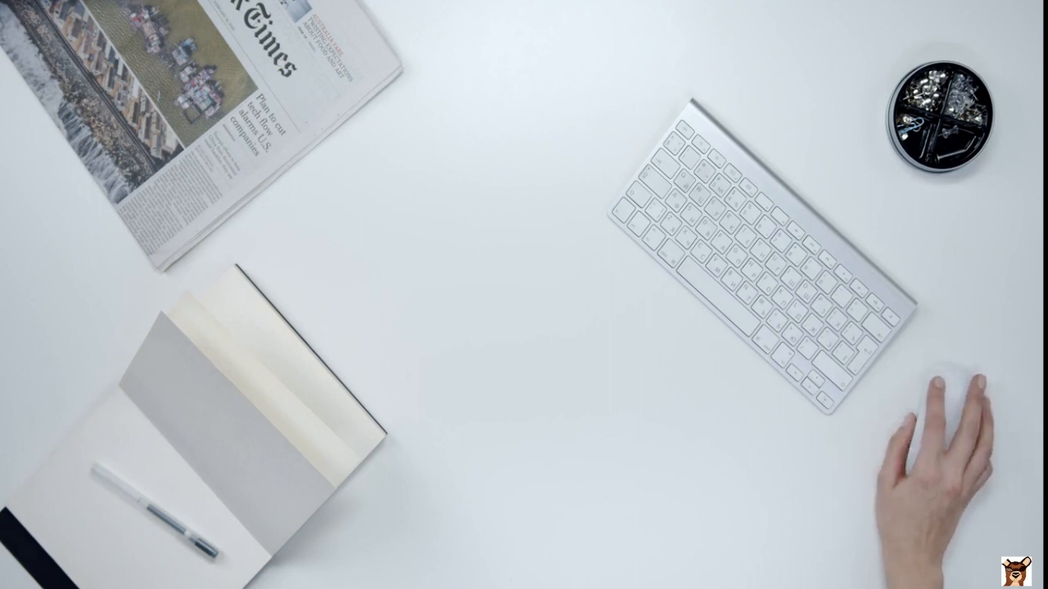
{"action": "mouse_move", "coordinate": [950, 442]}
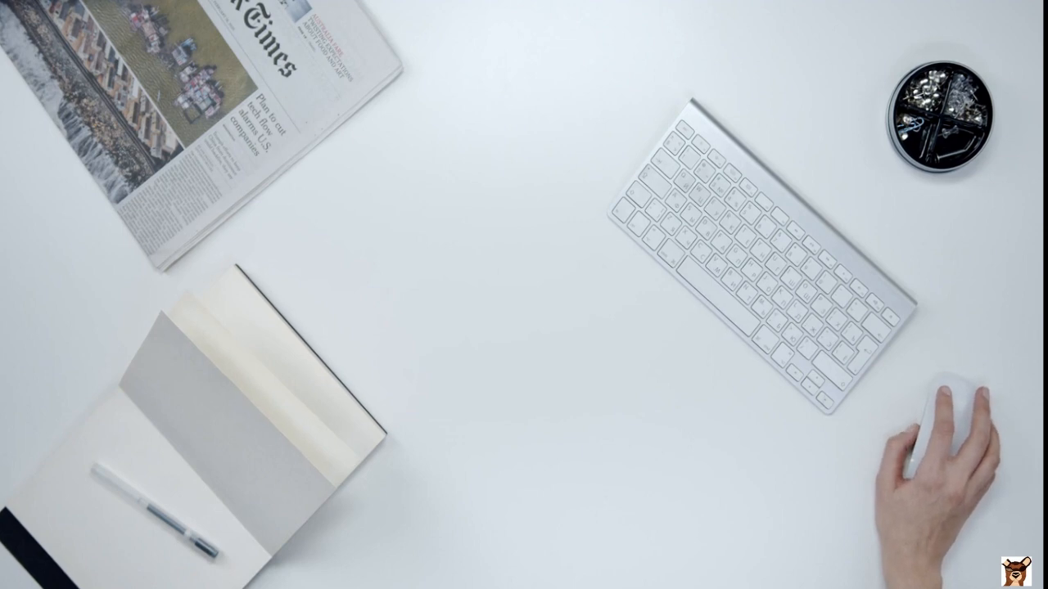
{"action": "mouse_move", "coordinate": [941, 426]}
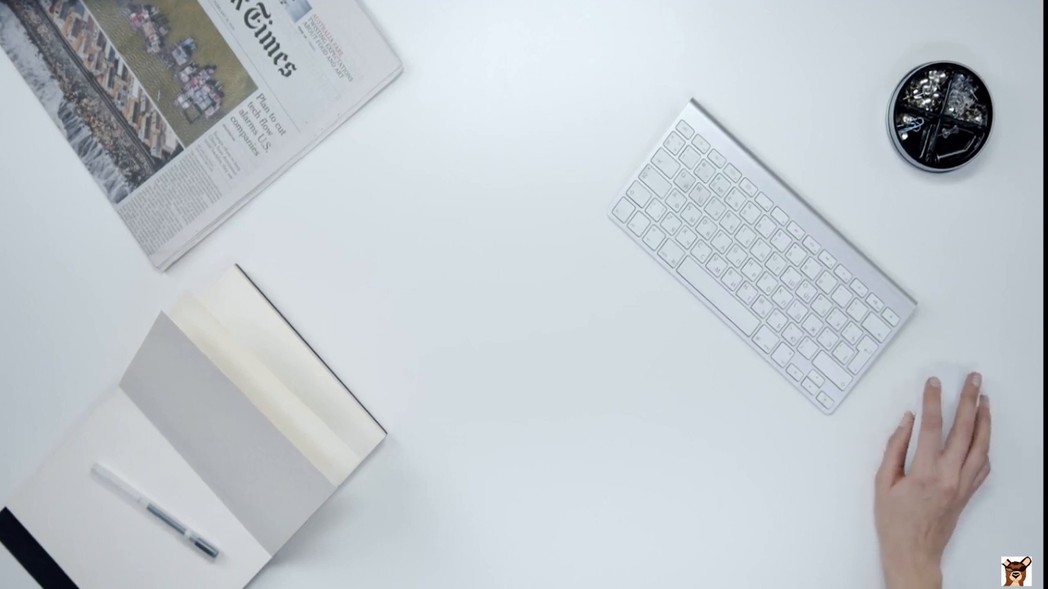